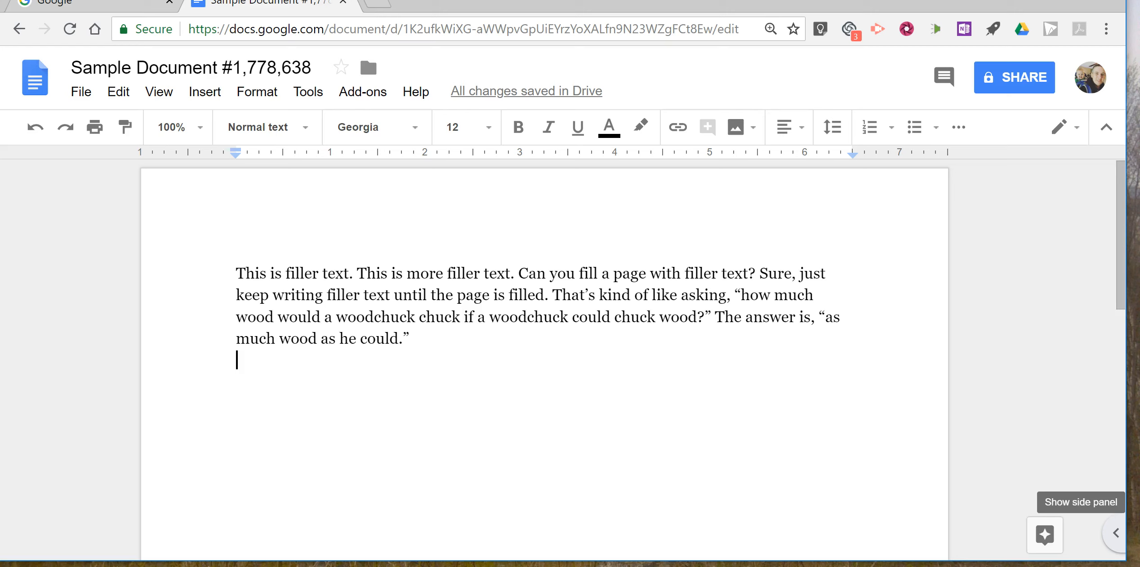
mouse_move(996, 512)
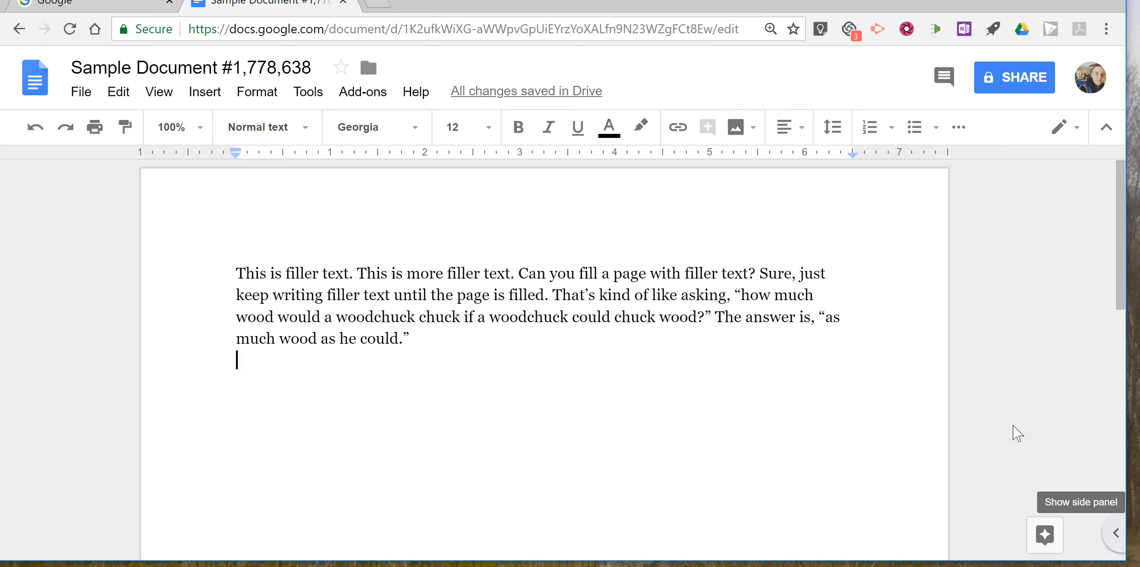
mouse_move(1118, 533)
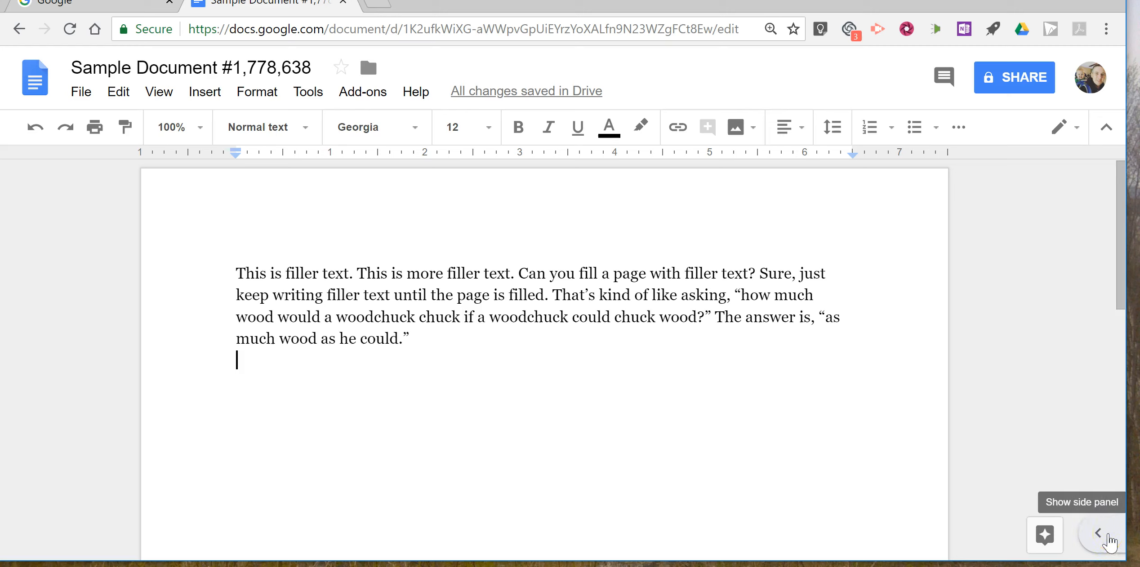
Reveal the side panel holding the Calendar, Keep and Tasks companion apps.
left_click(1099, 533)
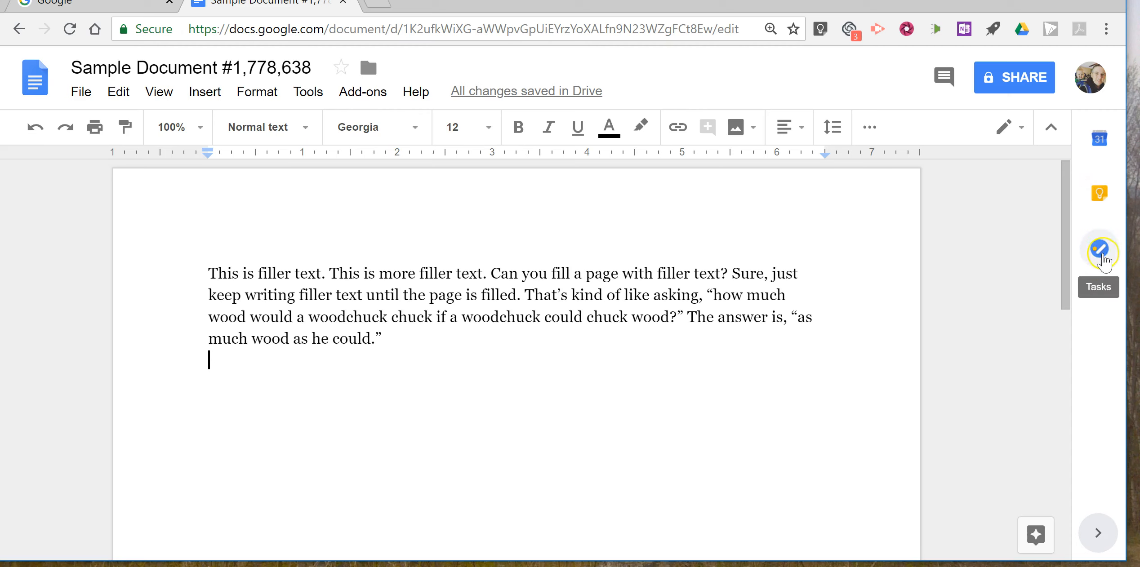
mouse_move(1099, 225)
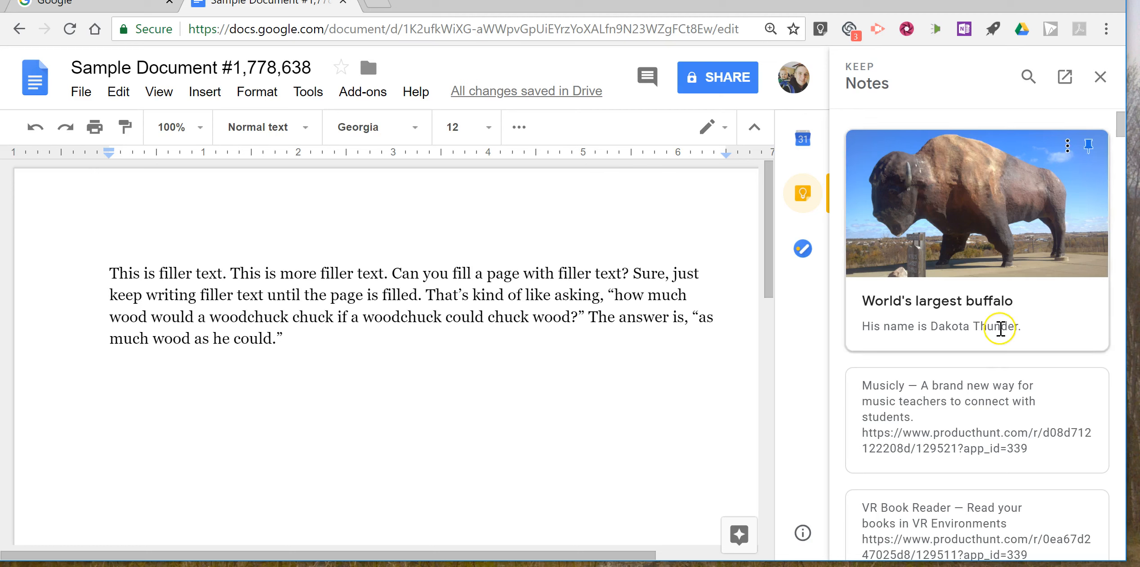
mouse_move(1034, 358)
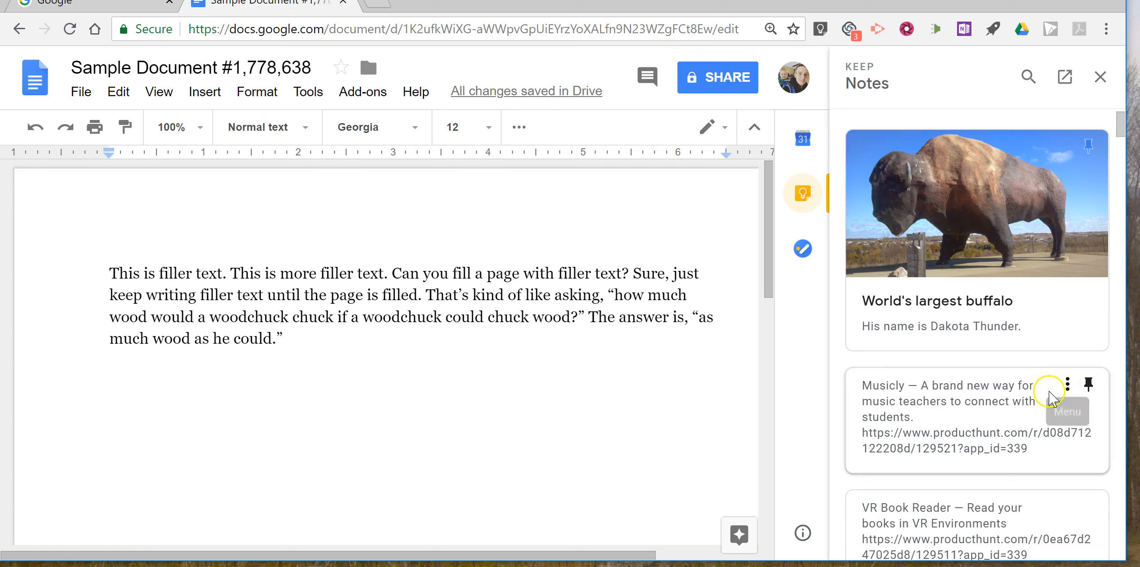
mouse_move(1069, 149)
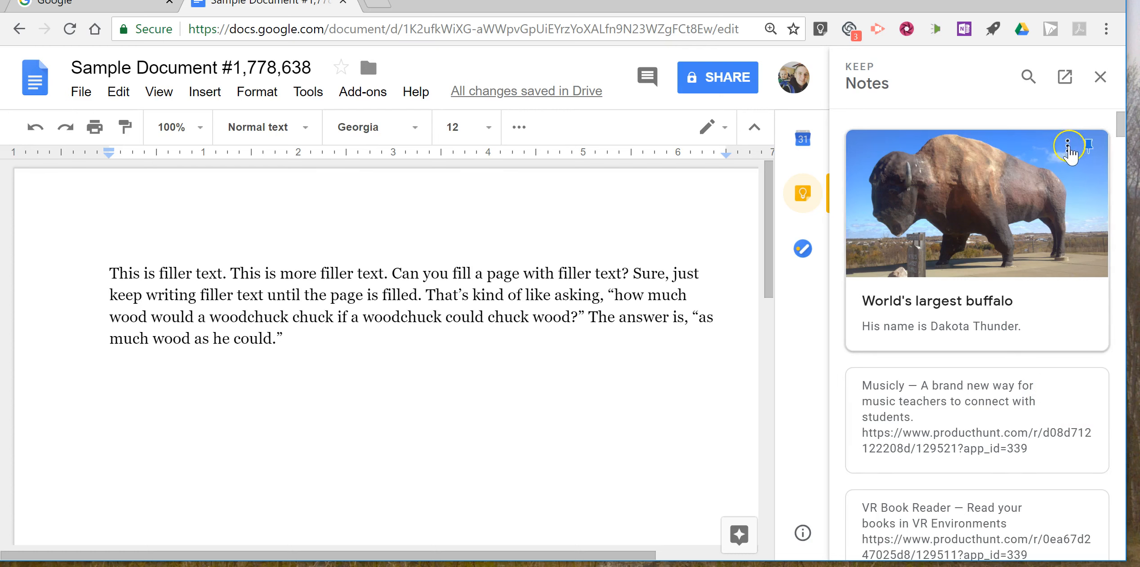
Add the 'World's largest buffalo' Keep note, photo and caption, into the document.
left_click(1070, 150)
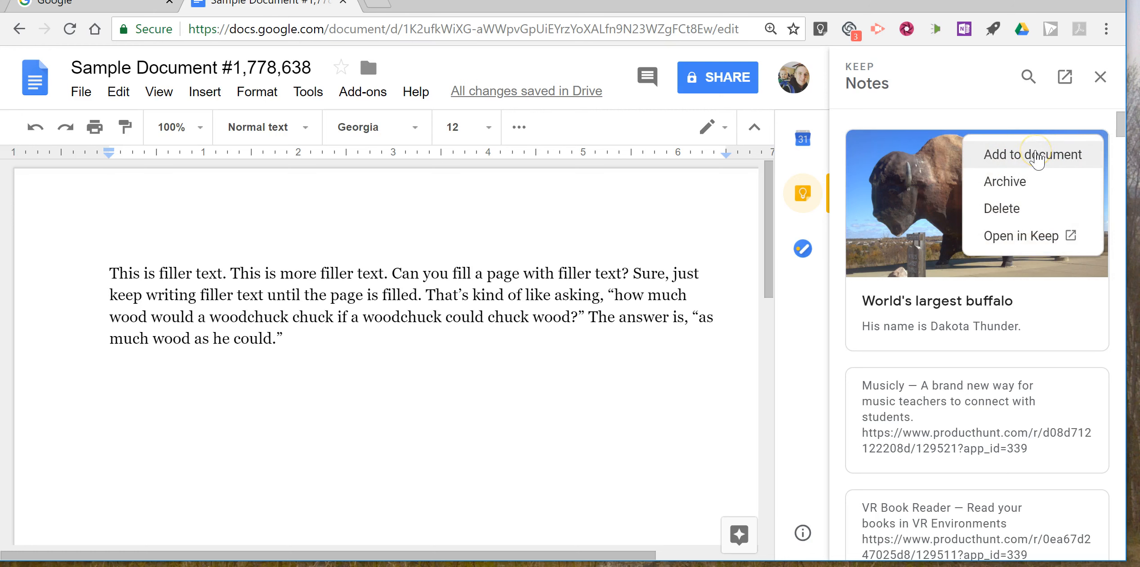
left_click(1033, 155)
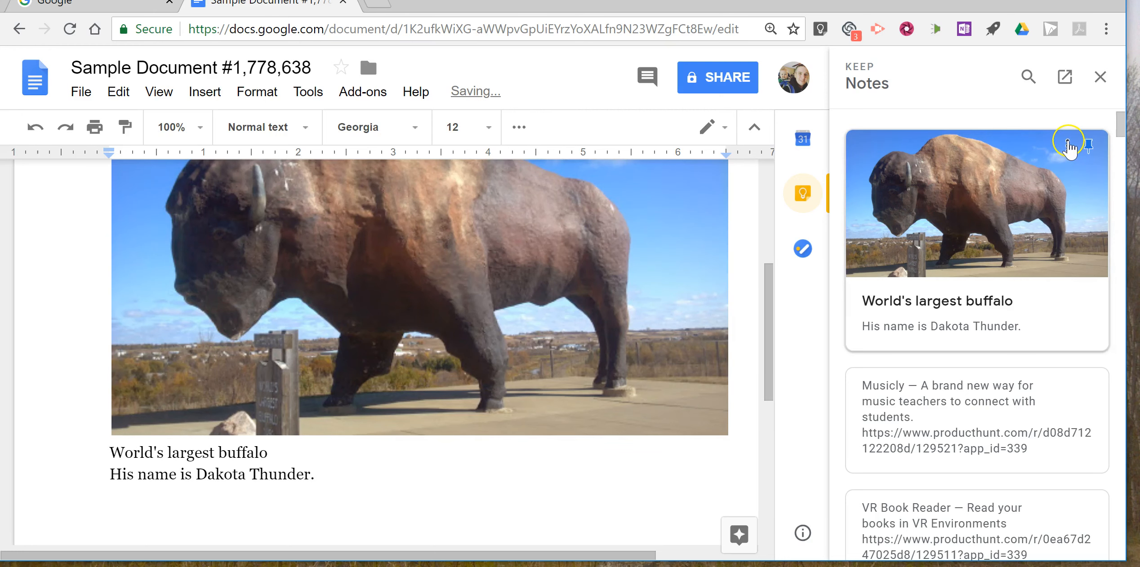
View the buffalo note in its own Google Keep tab, then come back to the Docs tab.
left_click(1074, 143)
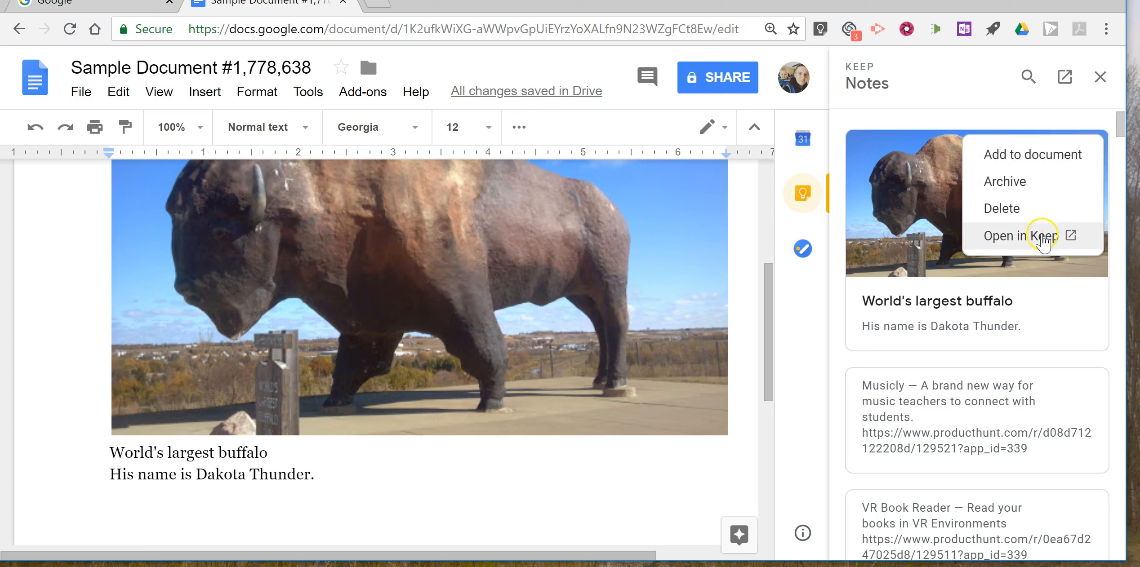
mouse_move(1025, 244)
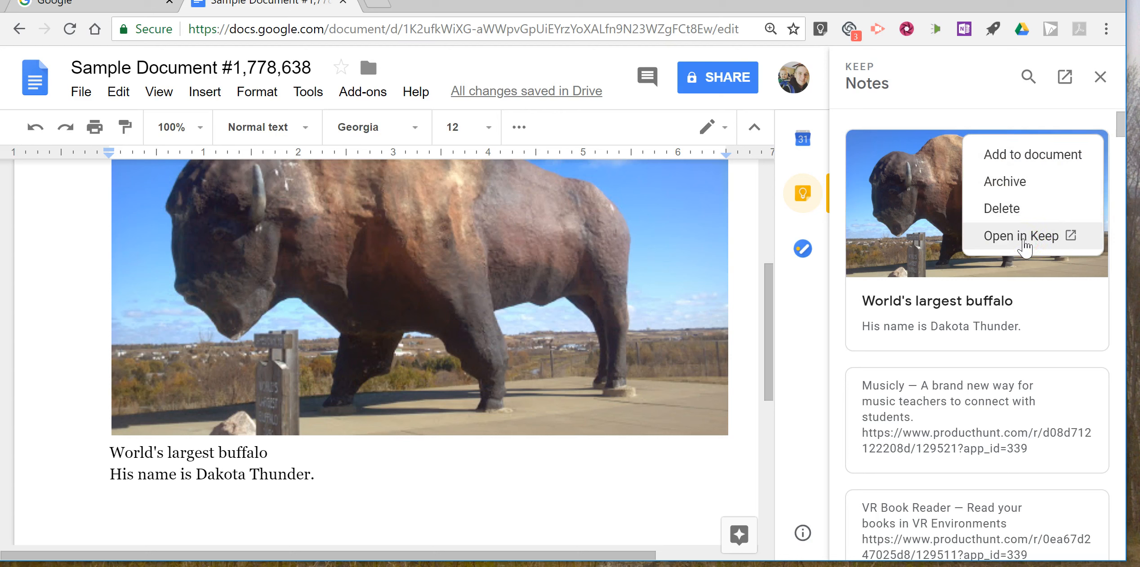
mouse_move(1032, 220)
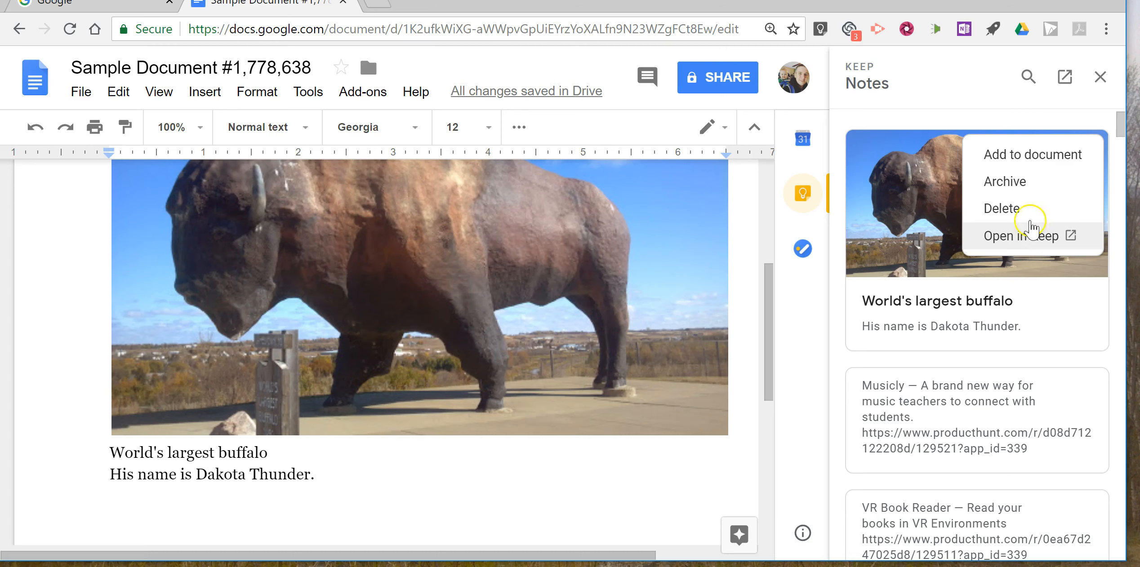
left_click(1021, 234)
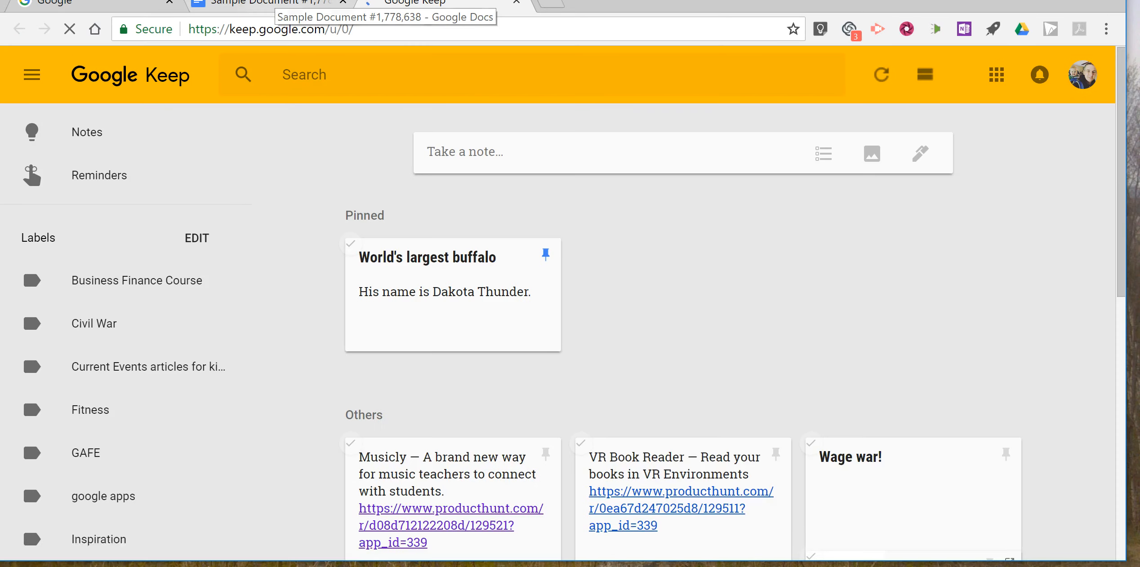
left_click(267, 3)
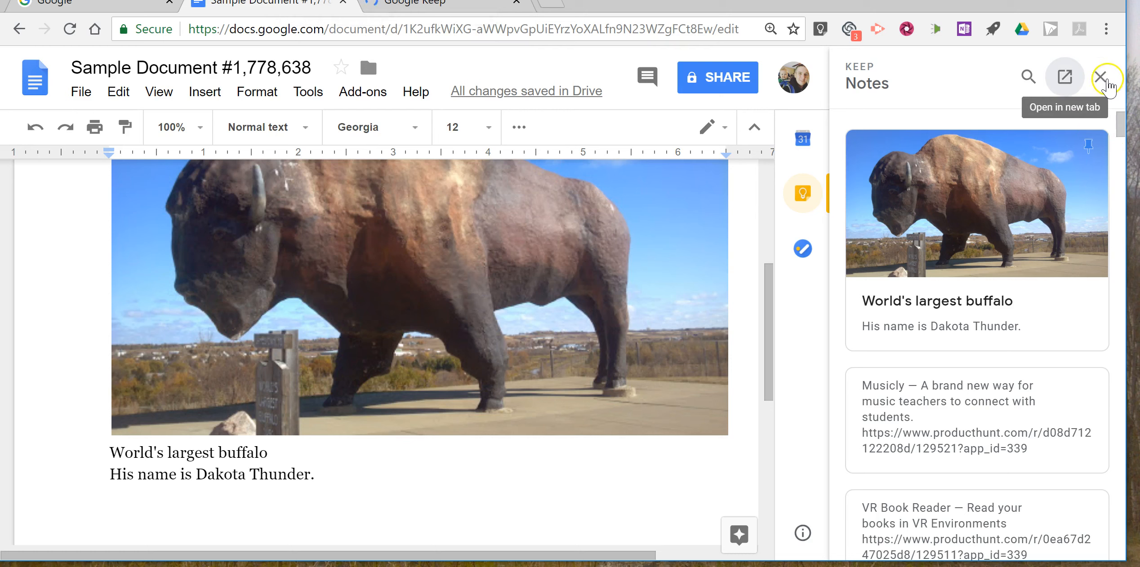
Close the Keep notes pane and hide the companion-app side panel.
left_click(1107, 78)
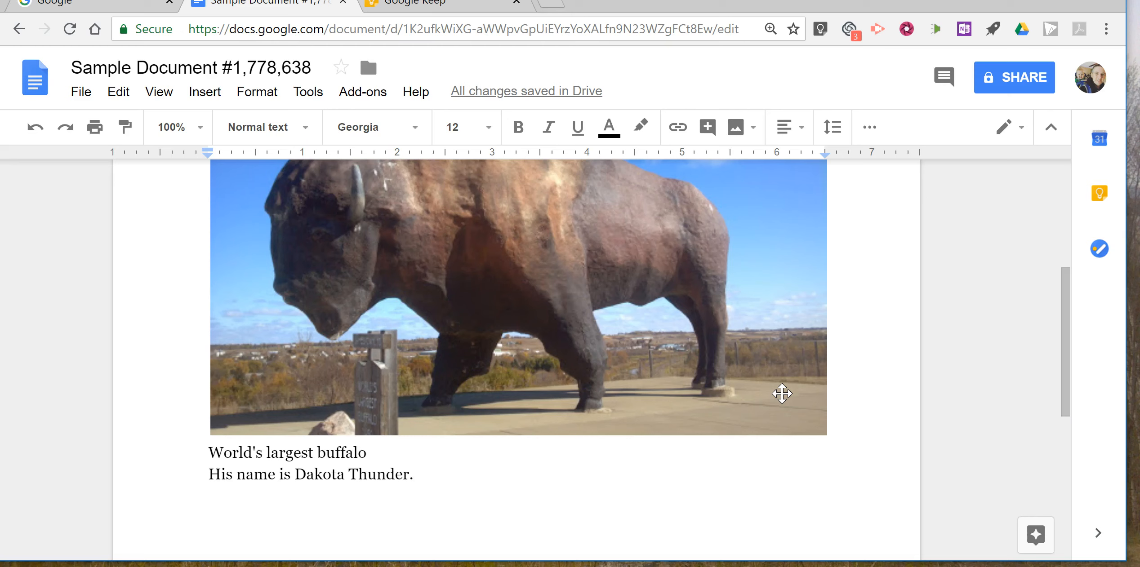
mouse_move(351, 147)
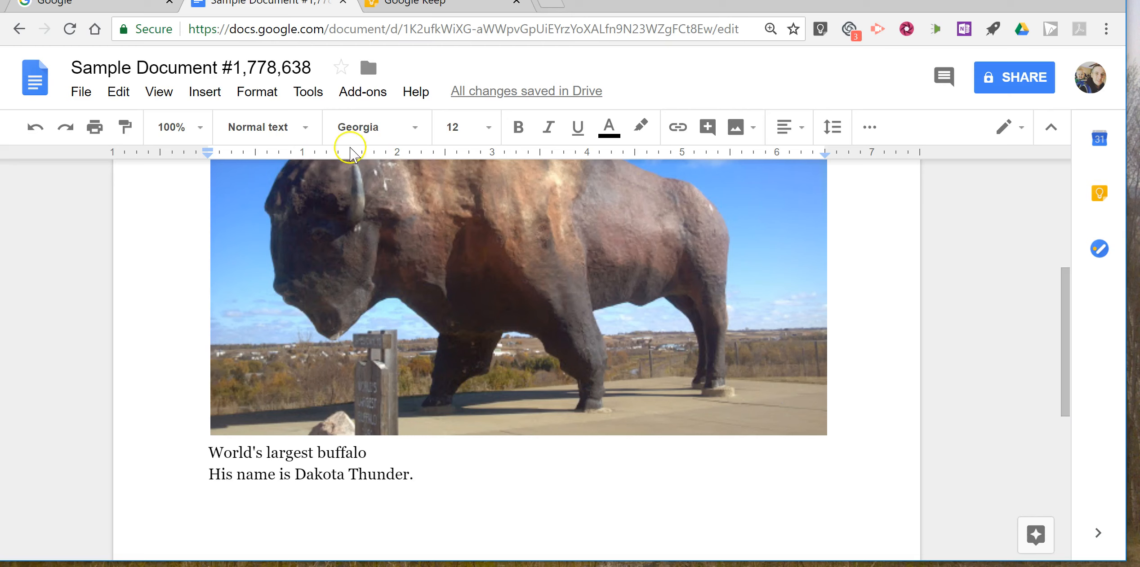
mouse_move(1099, 535)
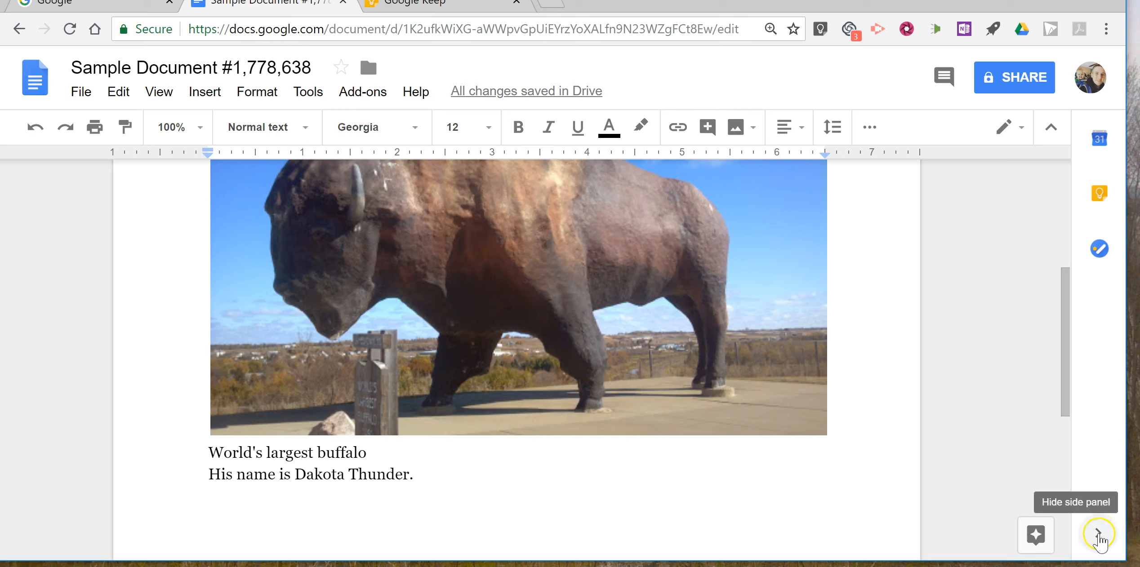
left_click(1098, 535)
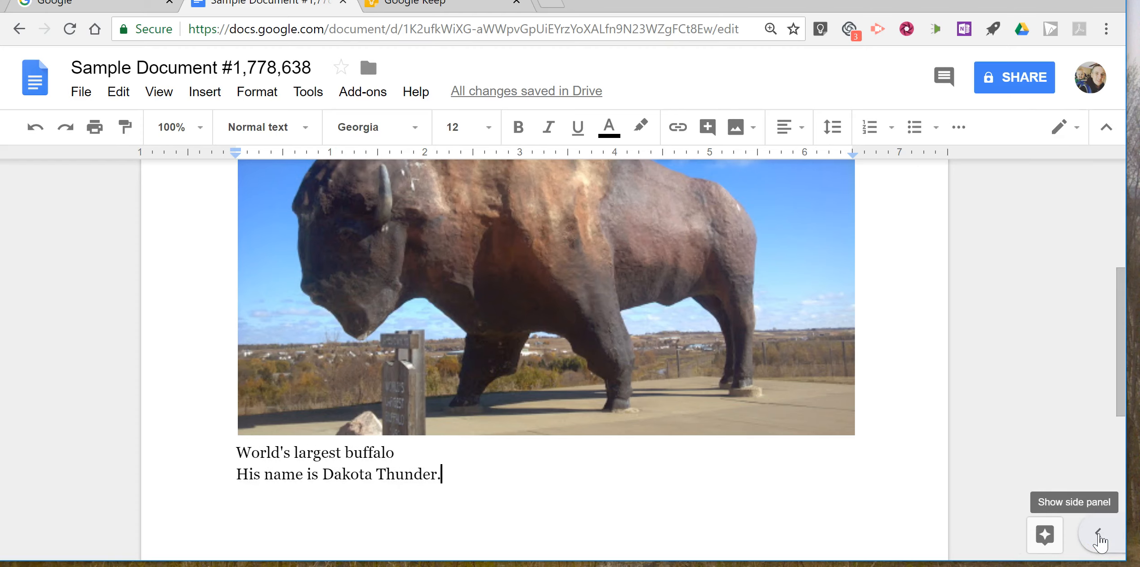